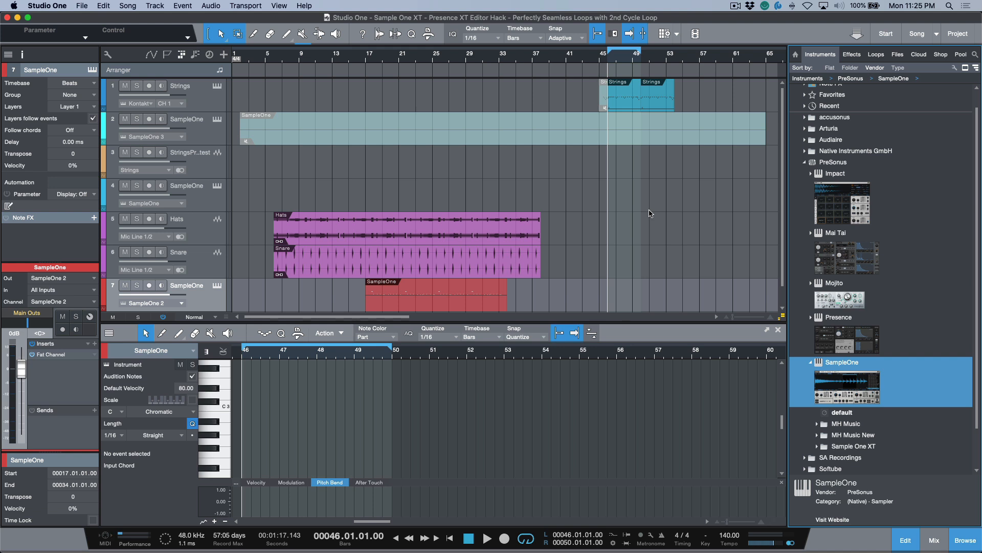
mouse_move(617, 152)
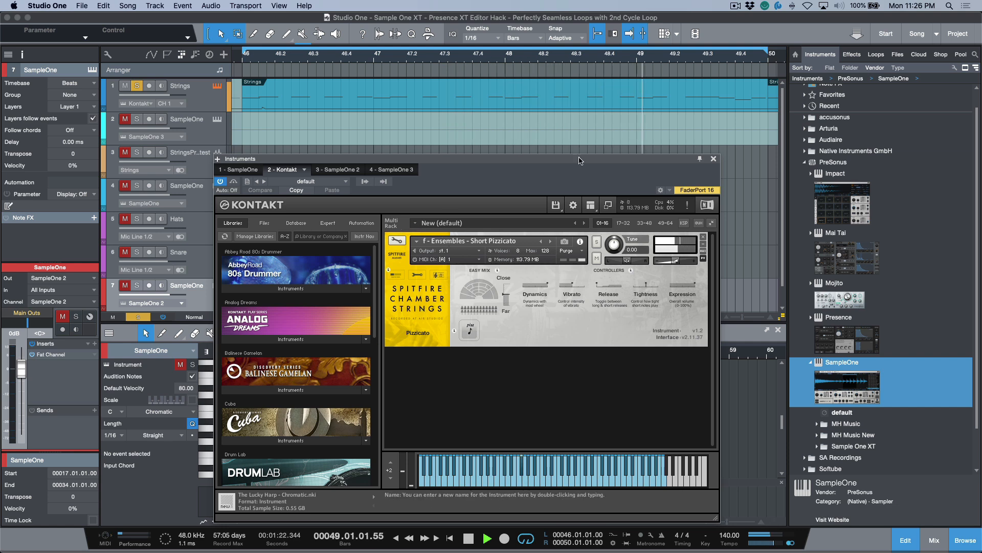
- Close the Kontakt instrument window before soloing the Strings track
left_click(713, 158)
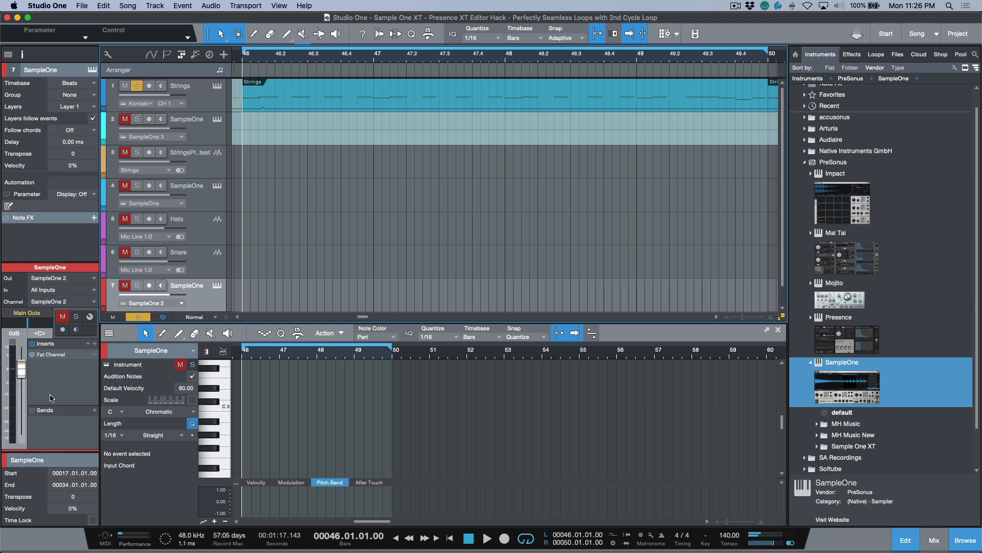
mouse_move(201, 101)
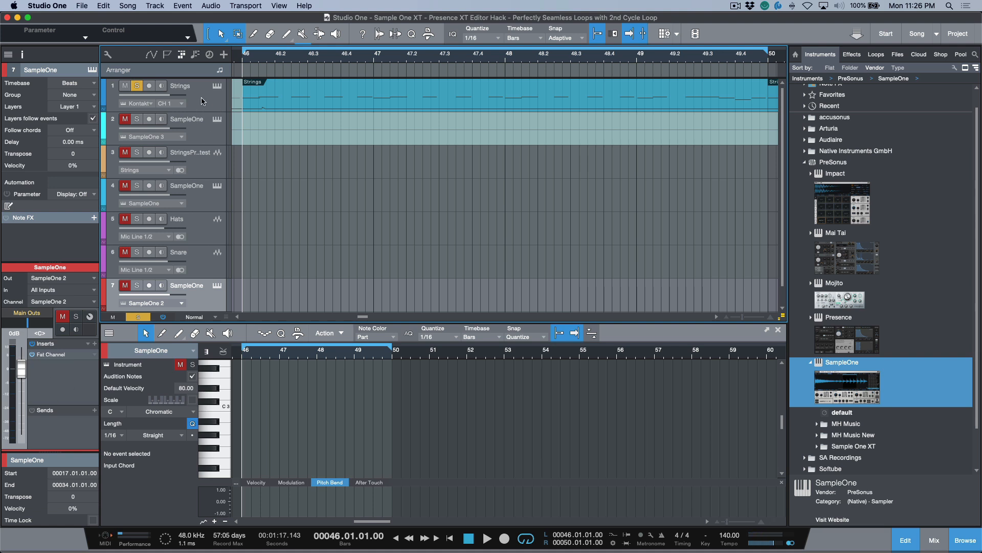
mouse_move(212, 100)
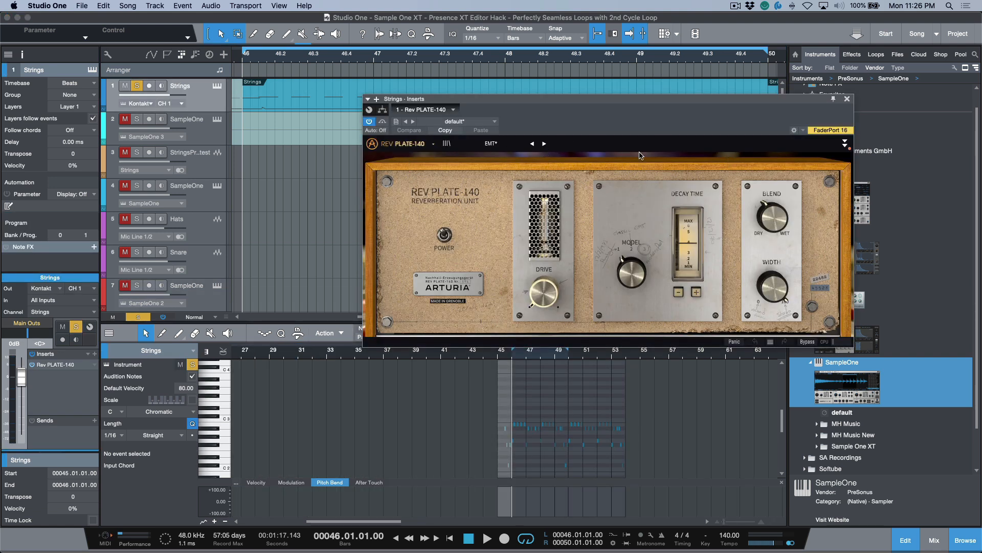
left_click(370, 121)
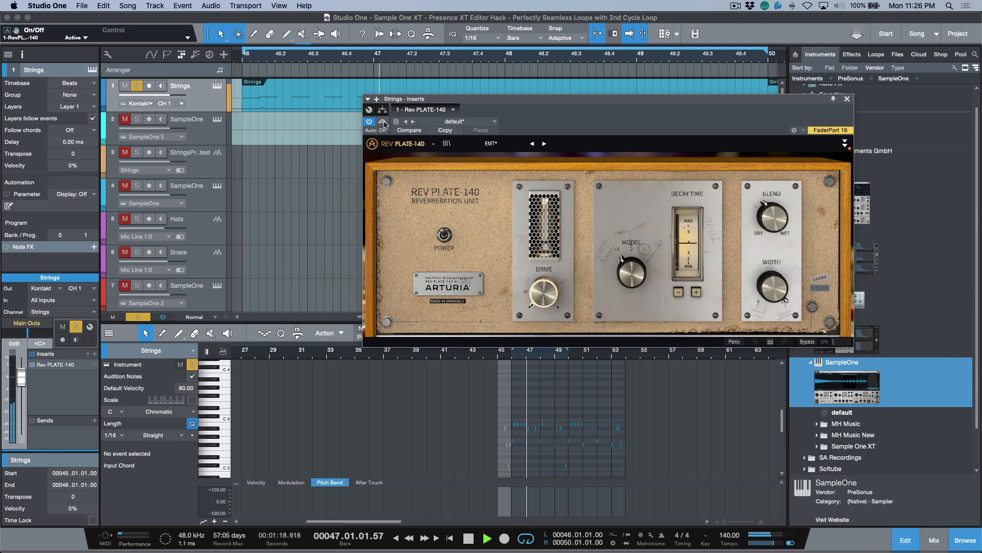
left_click(847, 99)
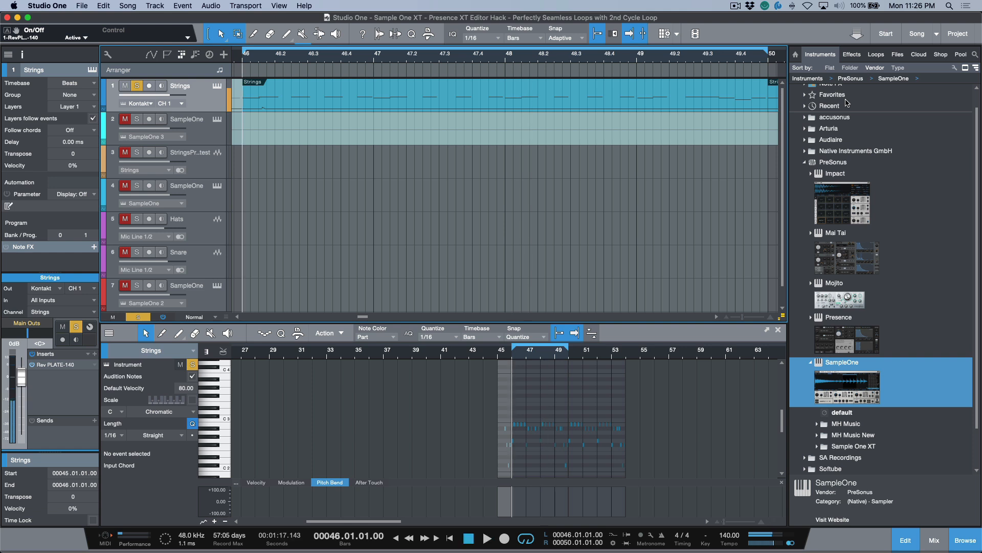
mouse_move(628, 165)
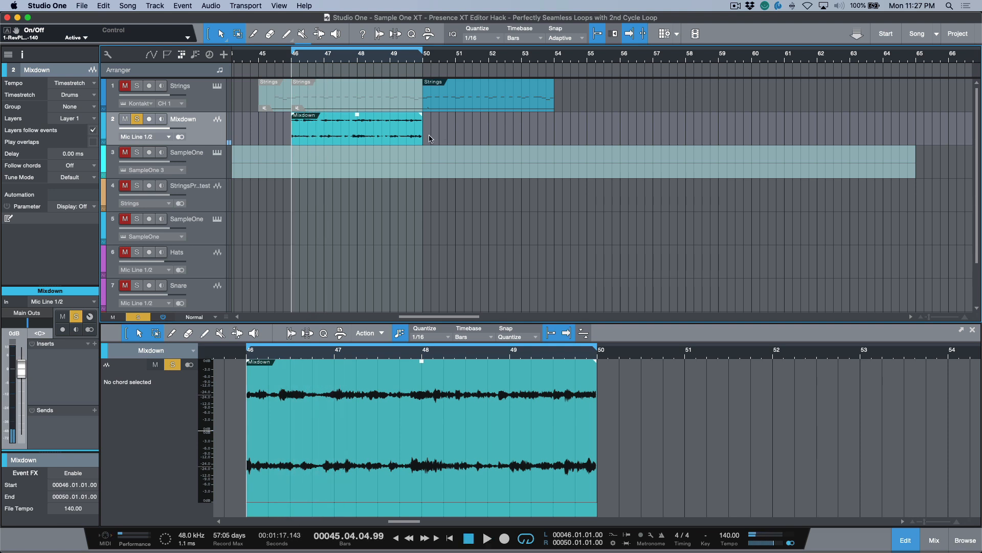
- Audition the bounced Mixdown audio around bar 49
left_click(487, 538)
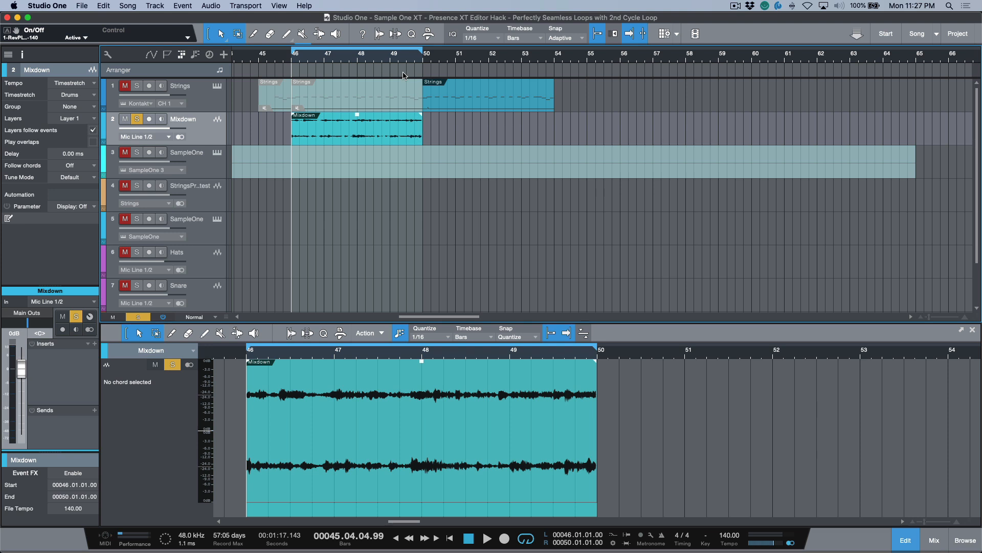
left_click(407, 60)
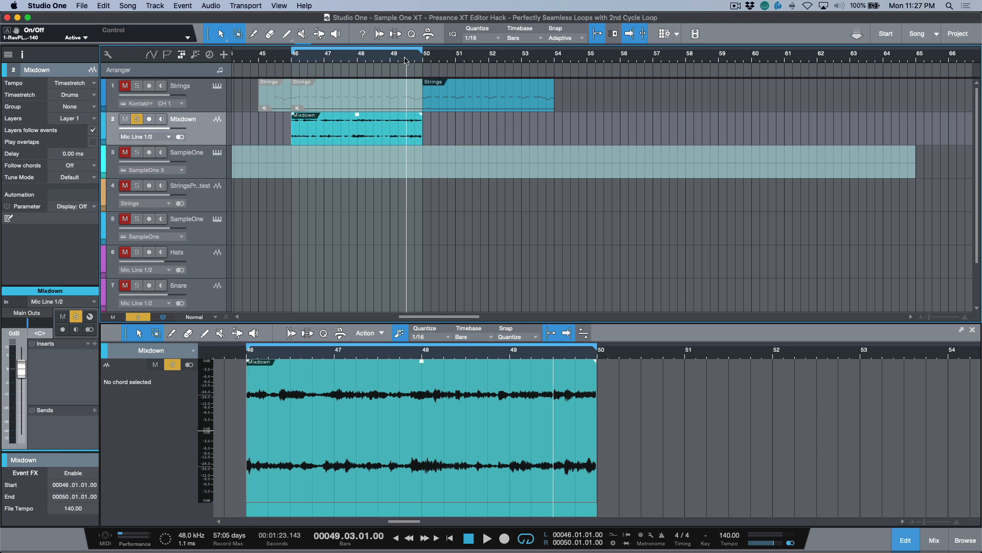
left_click(487, 539)
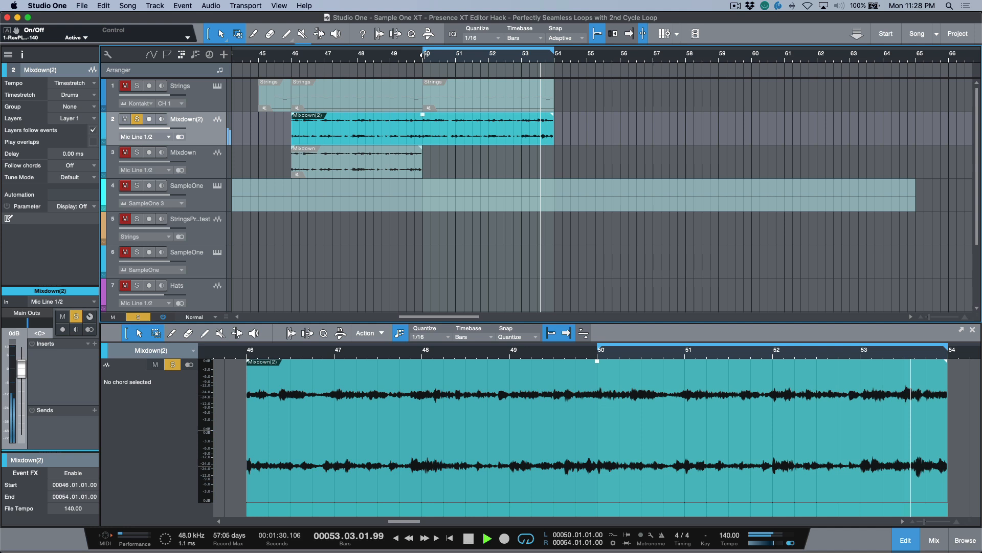
- Stop playback, then play back the longer Mixdown(2) bounce covering bars 46–54
left_click(445, 55)
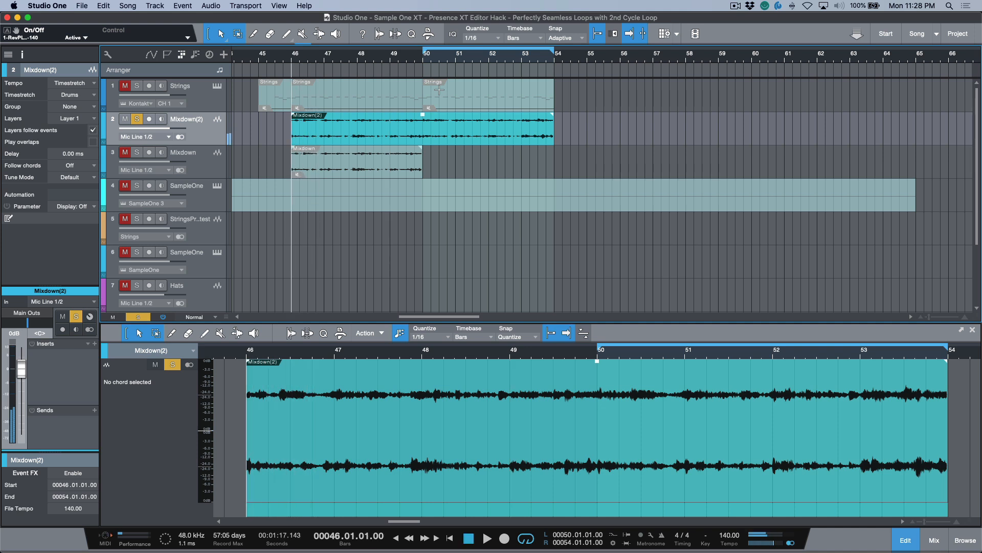
left_click(487, 539)
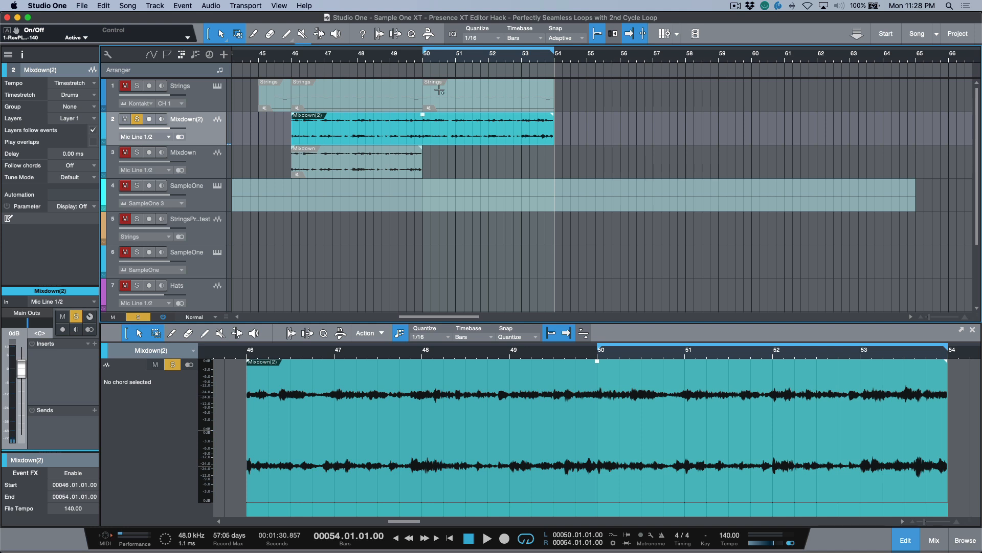
left_click(487, 538)
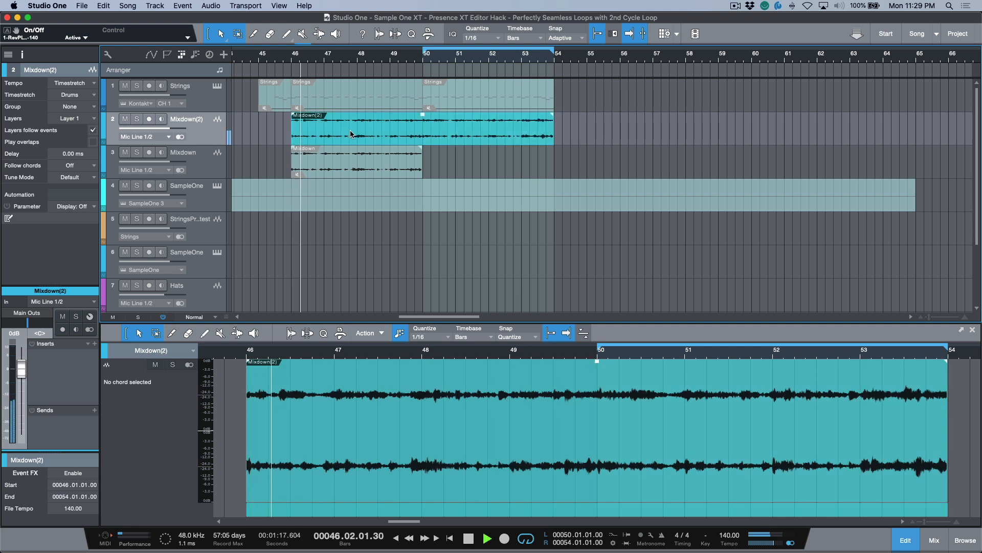
- Select the Mixdown(2) audio event to drag into Sample One XT on SampleOne 3
left_click(468, 537)
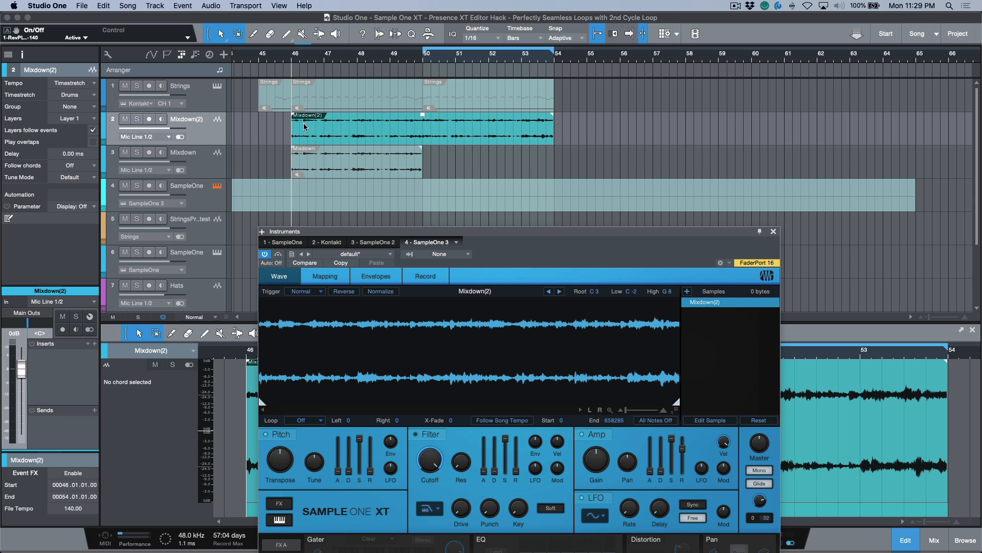
mouse_move(553, 123)
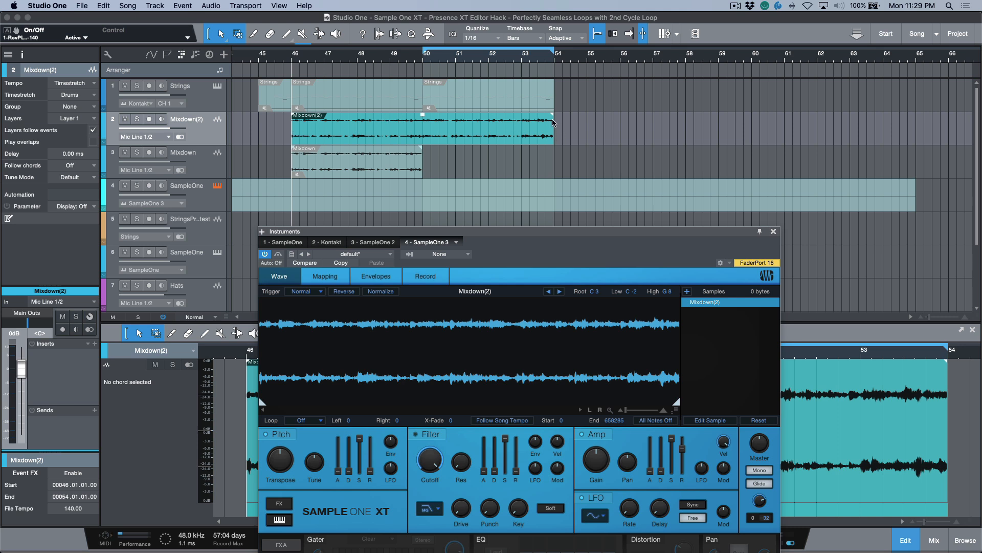
mouse_move(423, 120)
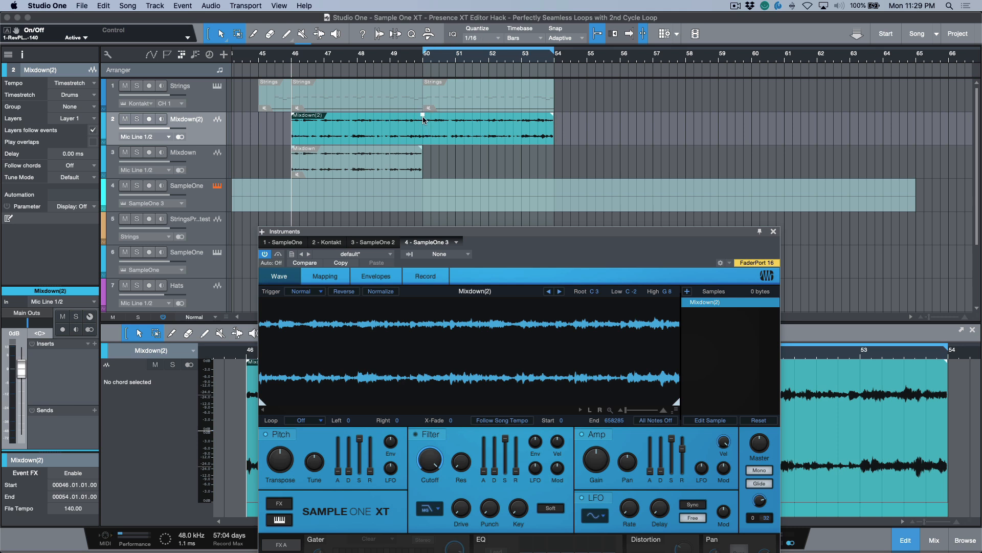
mouse_move(414, 129)
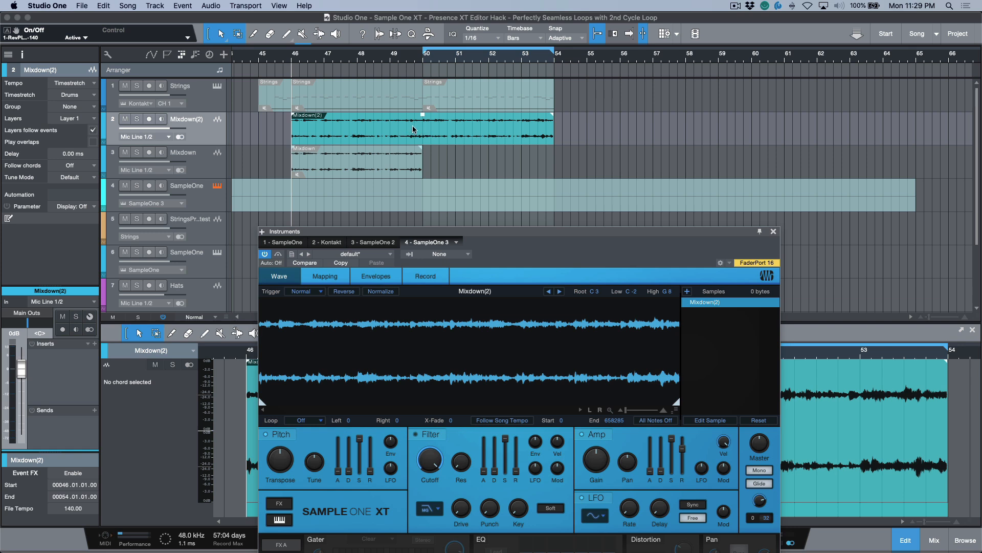
mouse_move(452, 162)
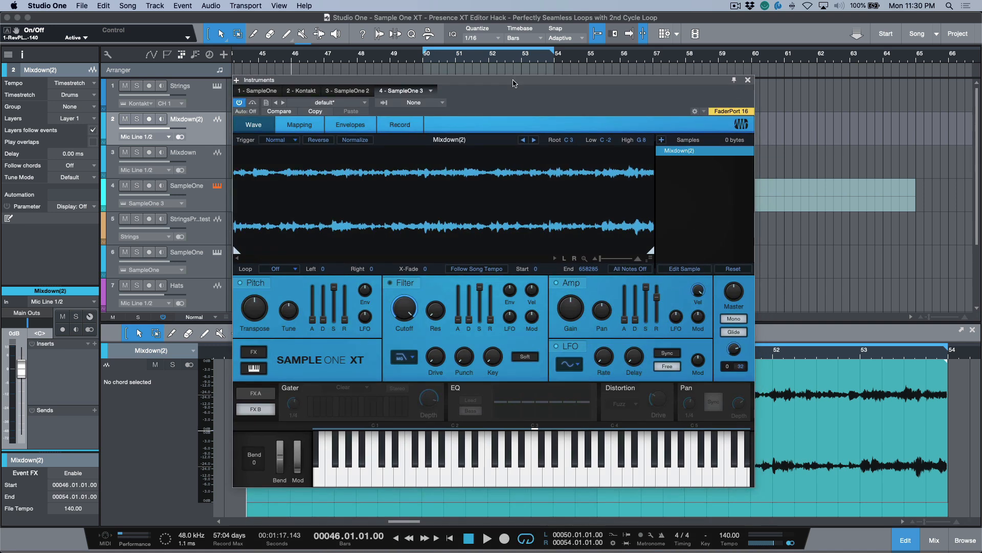
mouse_move(518, 94)
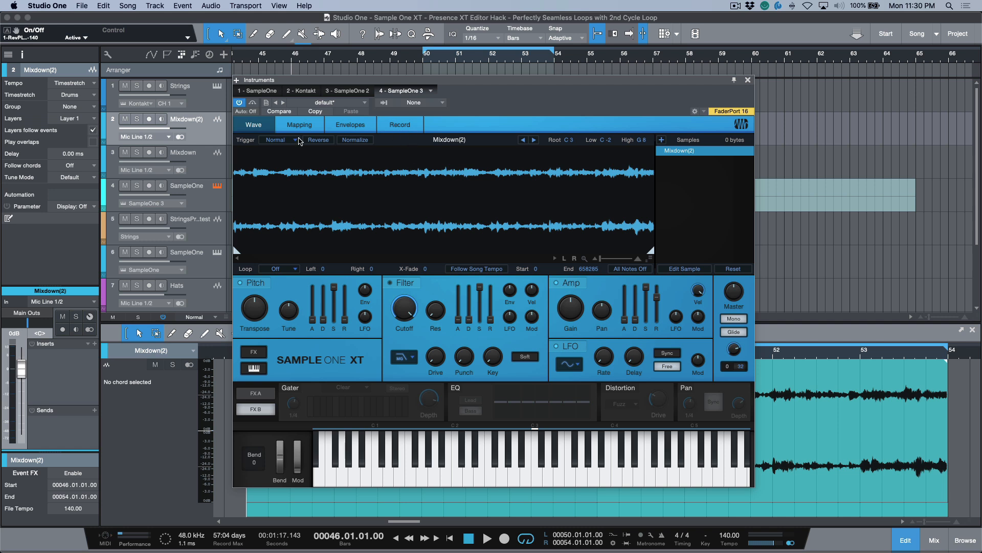
mouse_move(290, 144)
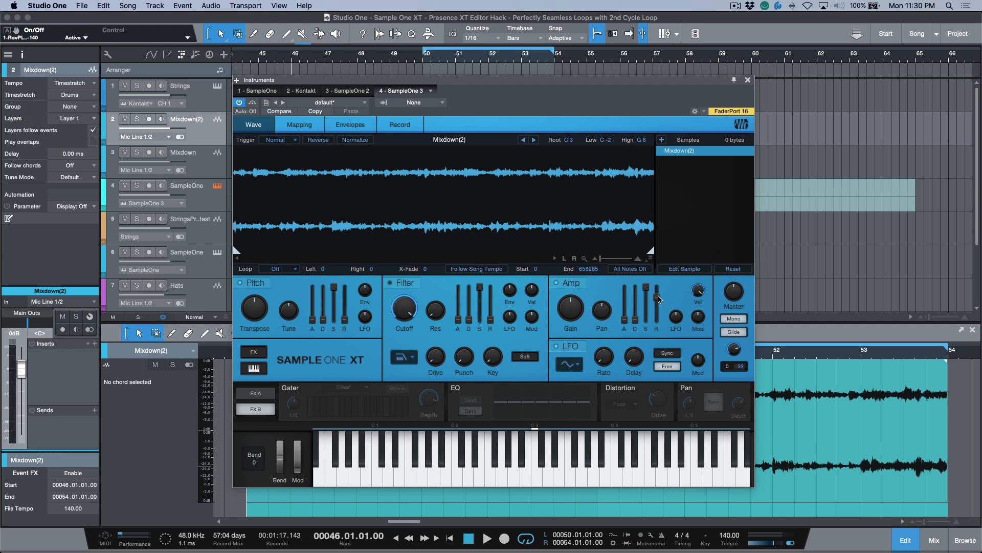
- Set Amp release to 133 ms and Loop to Sustain over the sample's later part
left_click_drag(656, 298, 655, 307)
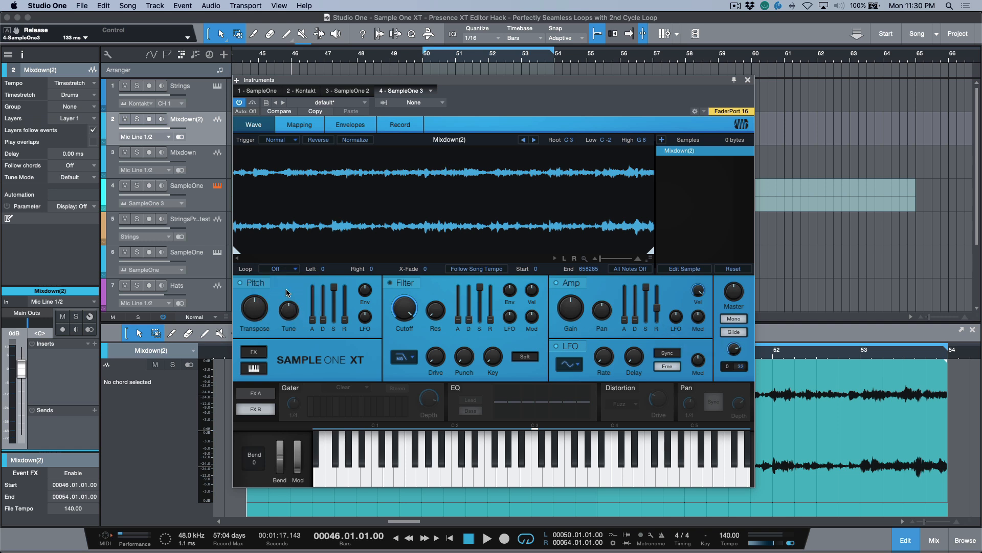
left_click(277, 268)
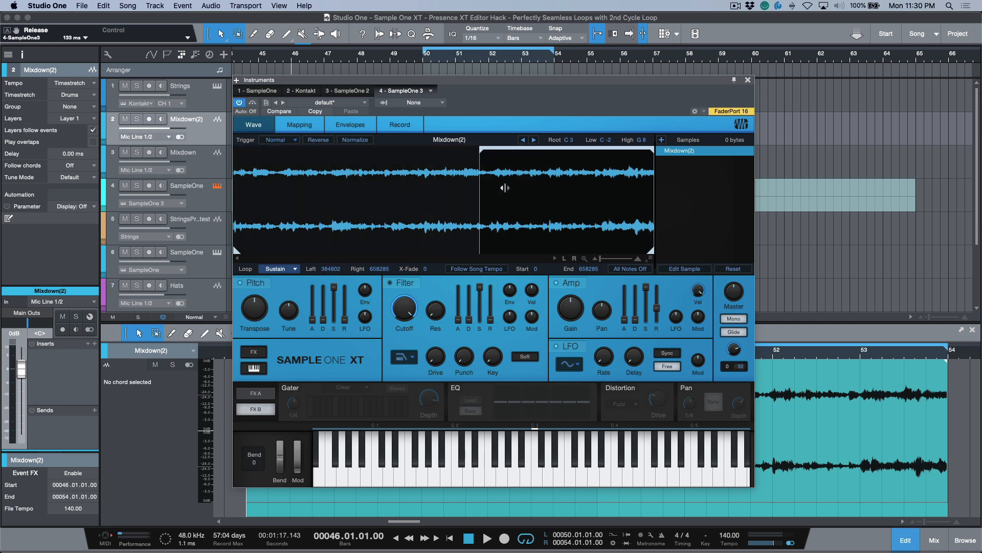
left_click_drag(505, 188, 457, 187)
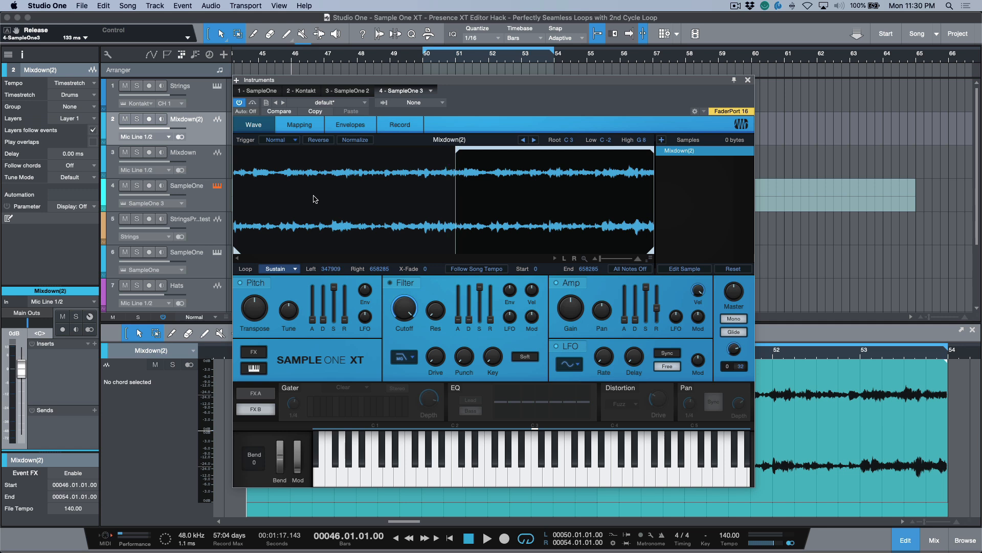
mouse_move(343, 193)
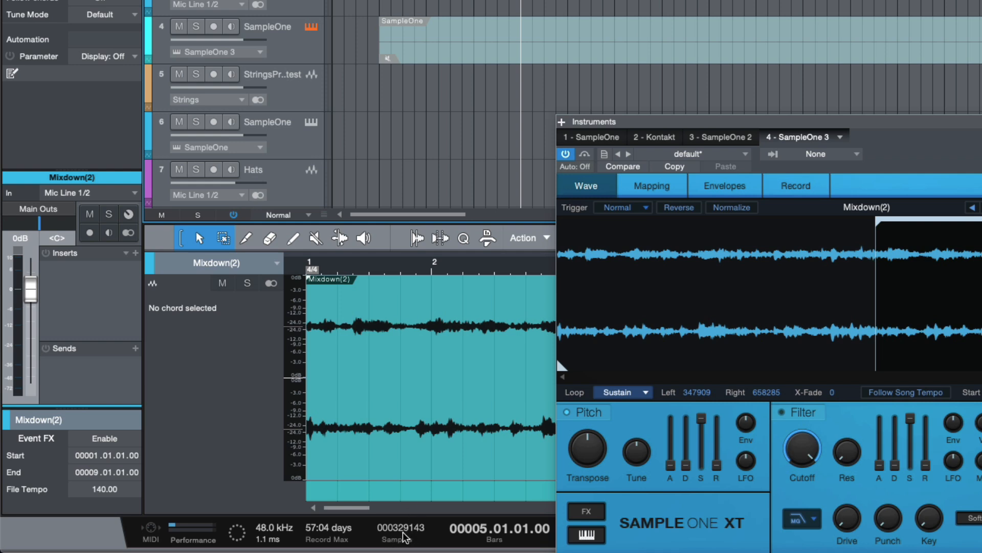
mouse_move(421, 537)
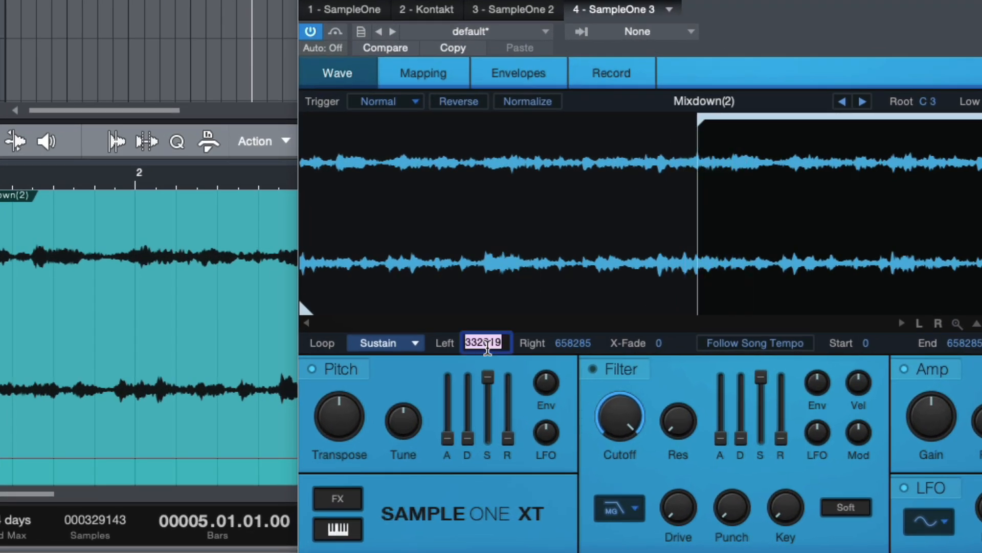
- Enter 329143 as the sustain loop's Left point to match the sample readout
type("32914")
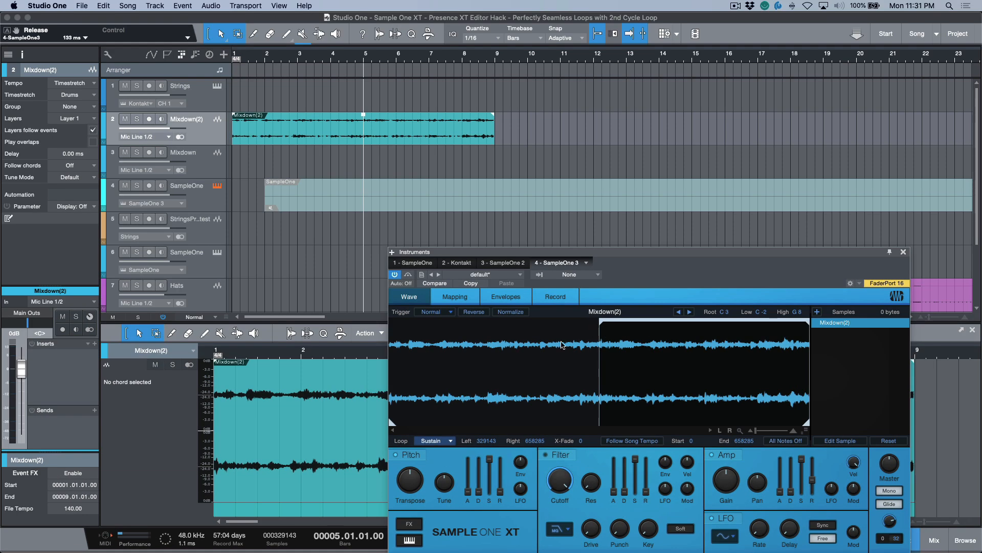
mouse_move(385, 89)
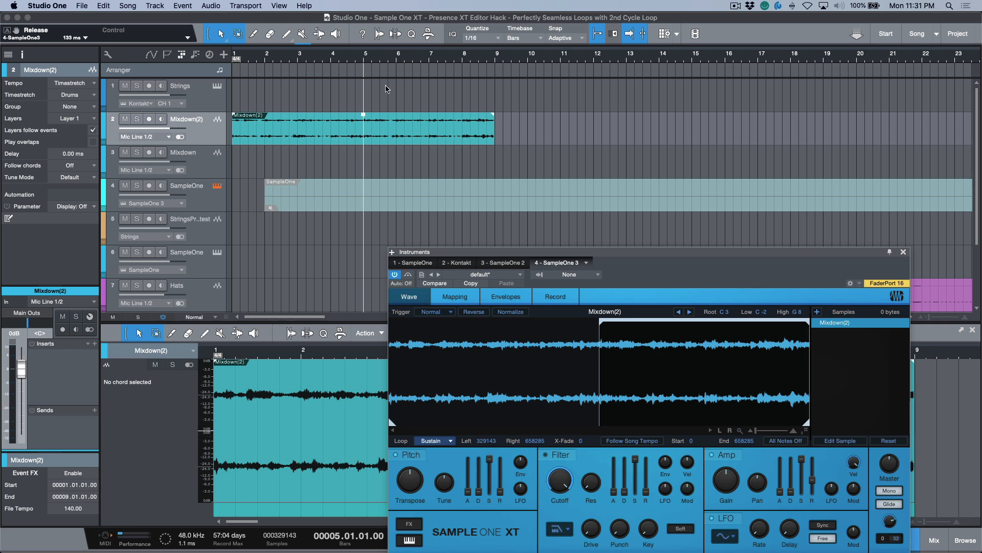
mouse_move(363, 60)
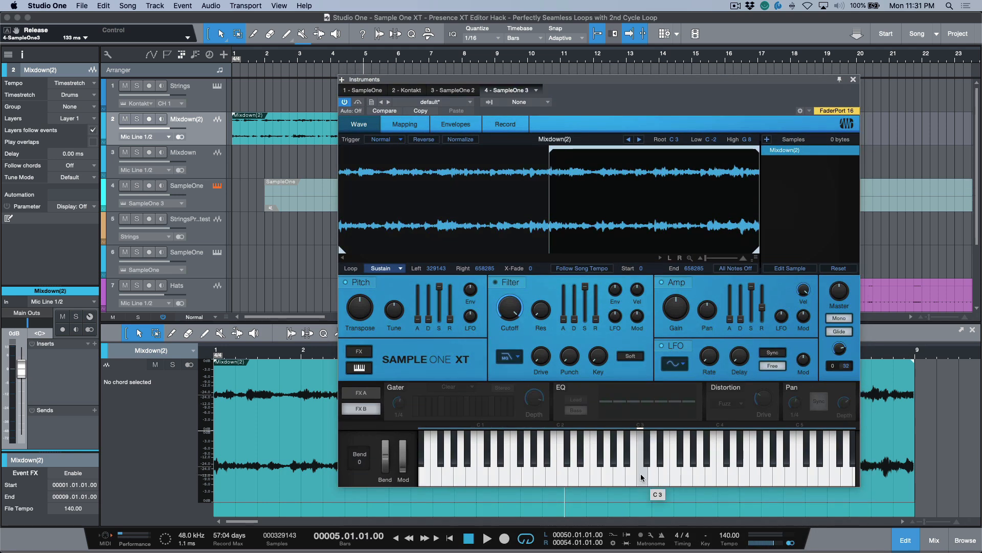
left_click(638, 476)
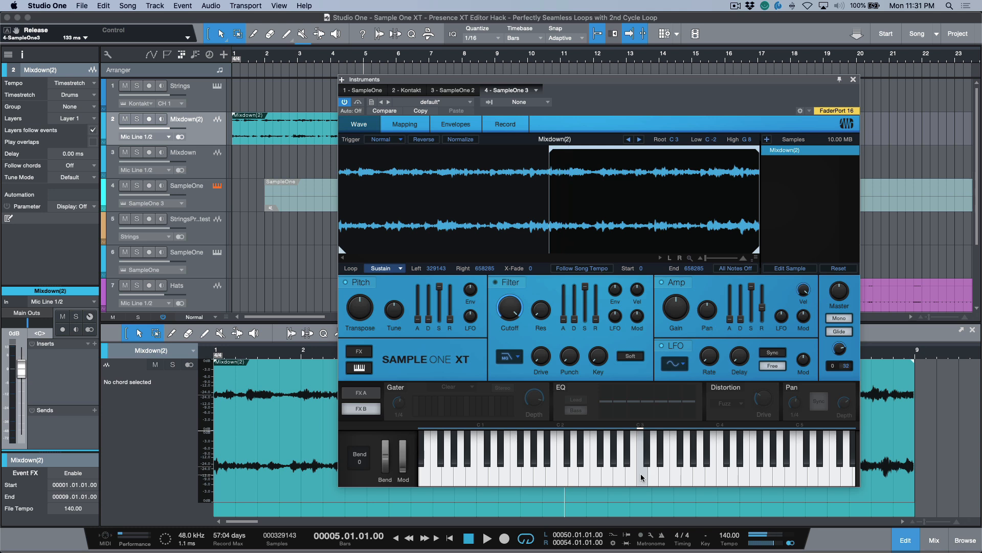
mouse_move(618, 201)
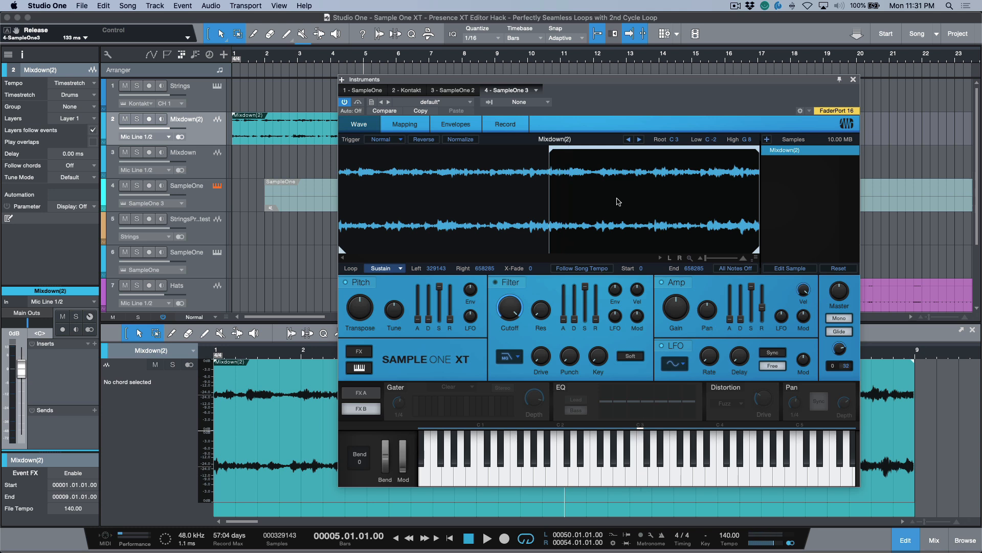
left_click(534, 269)
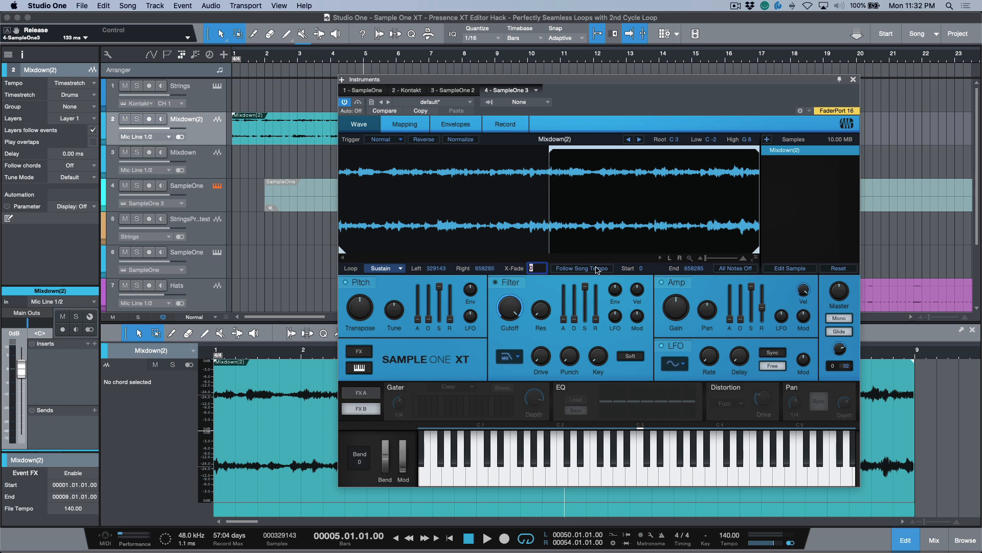
- Set the loop X-Fade to 48 samples and audition the loop at C3
type("48")
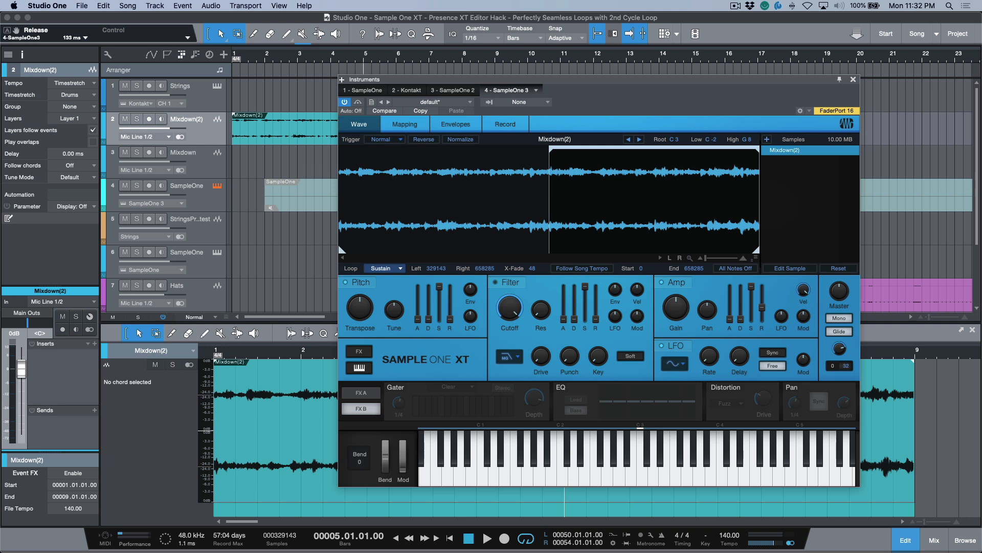
mouse_move(665, 448)
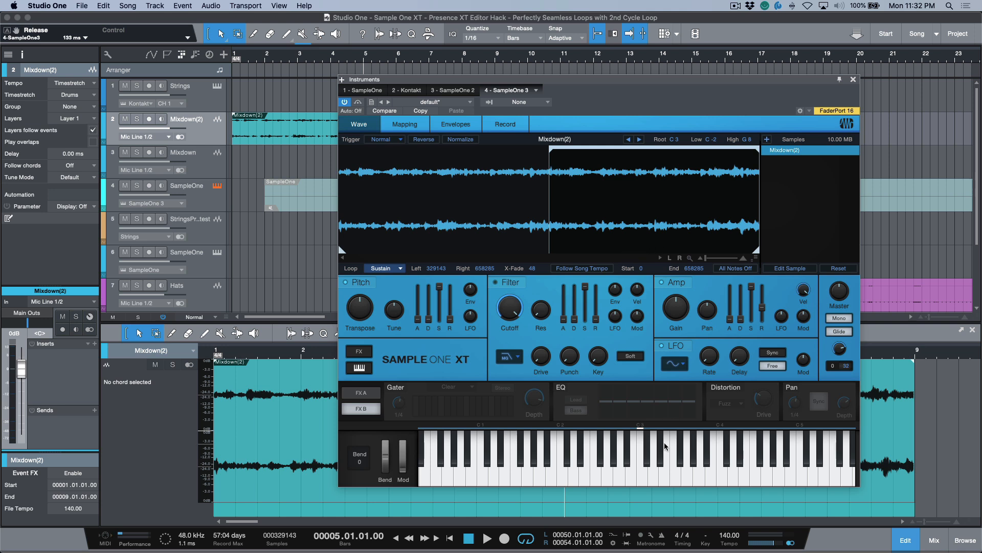
mouse_move(335, 244)
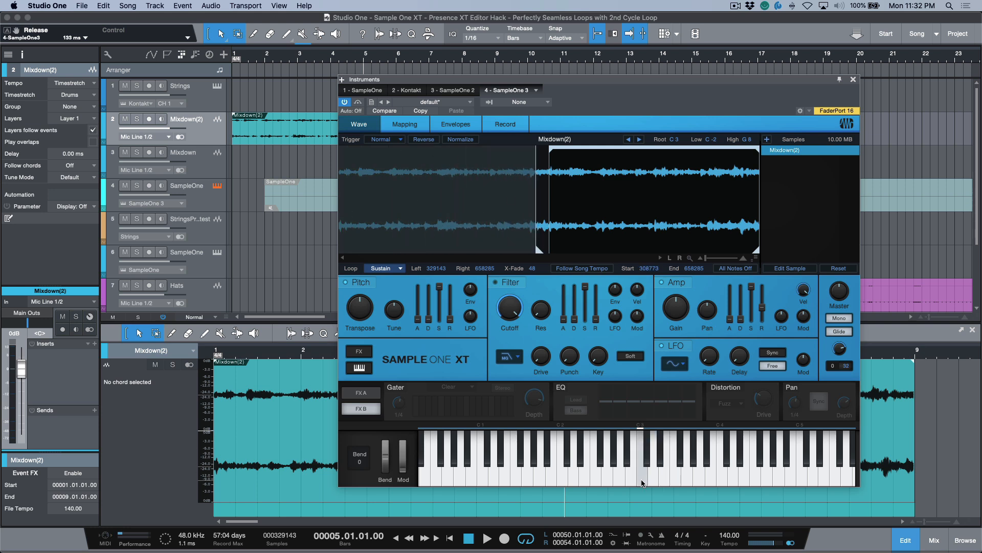
left_click(640, 476)
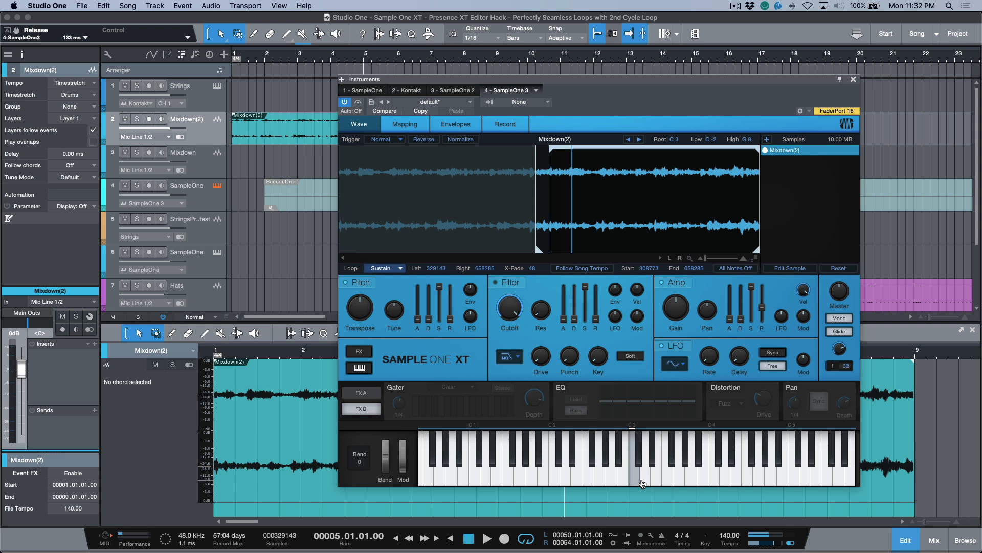
left_click(632, 476)
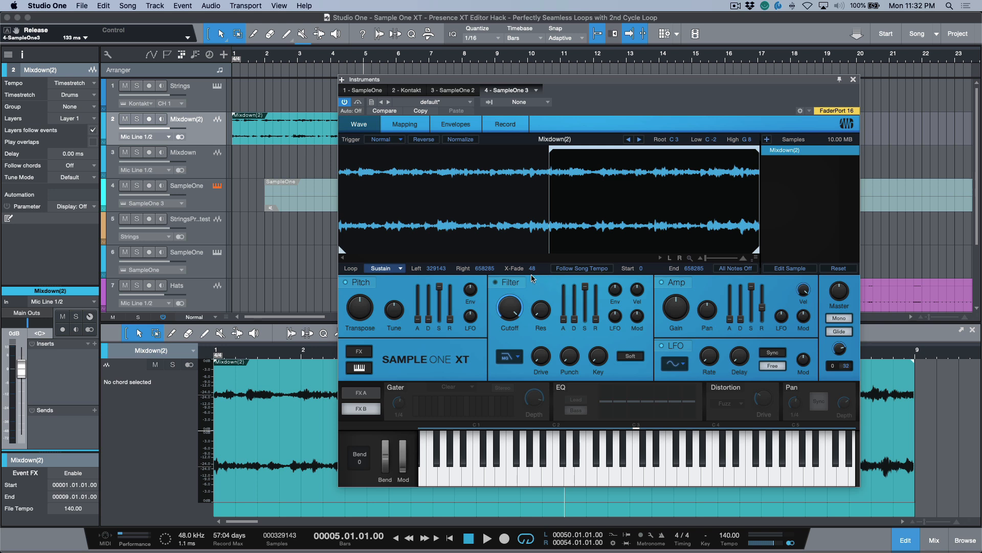
mouse_move(430, 274)
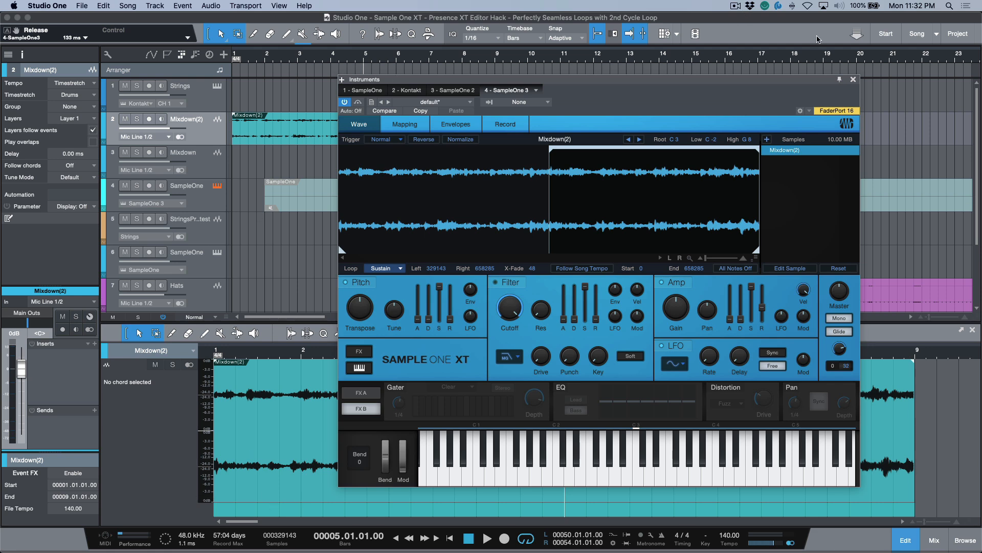
mouse_move(854, 80)
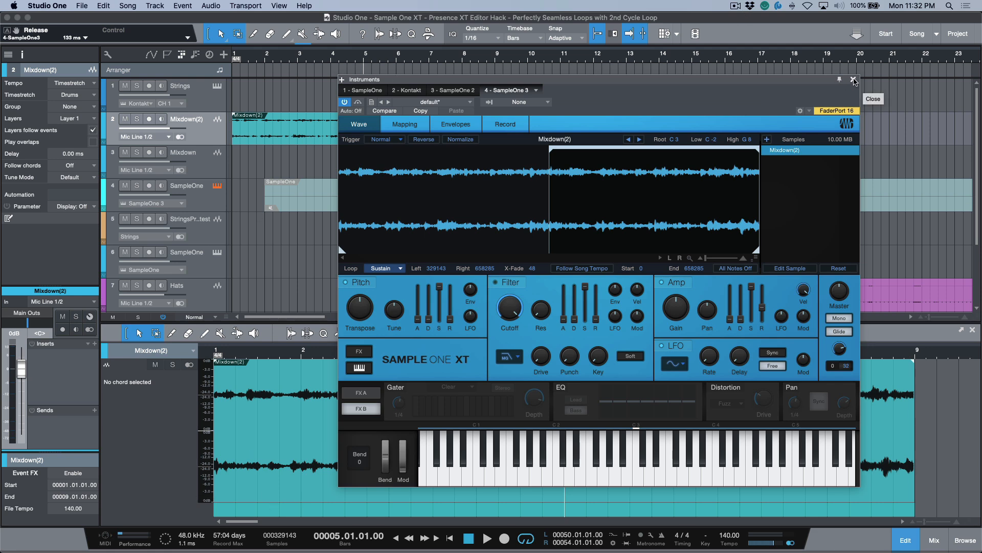
- Close the Sample One XT editor and show the SampleOne part's held C3 note
left_click(853, 80)
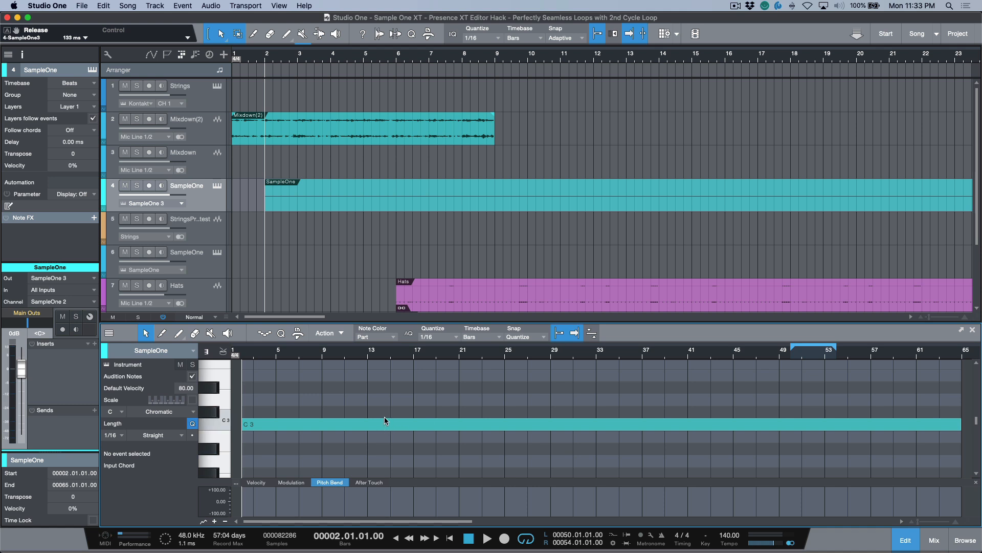
mouse_move(350, 397)
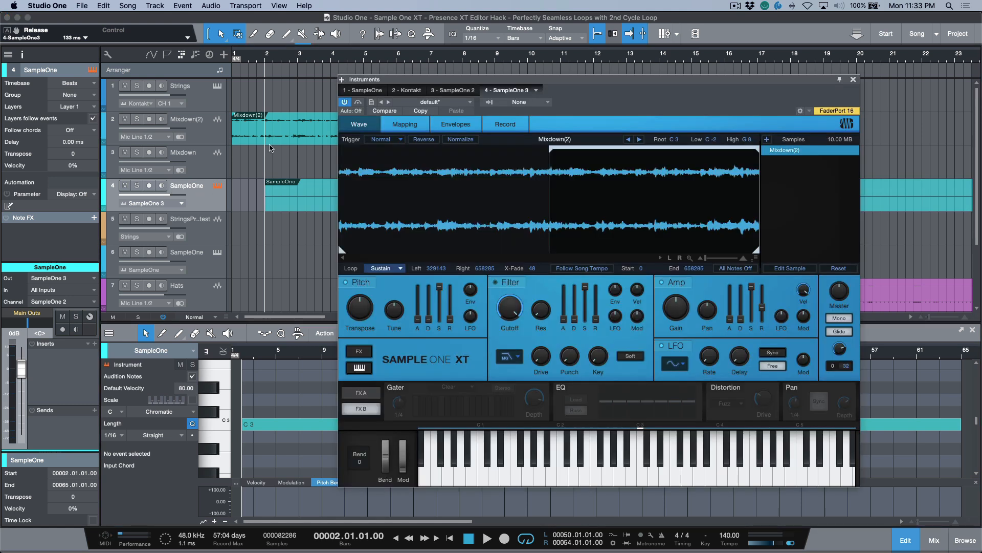
left_click(282, 130)
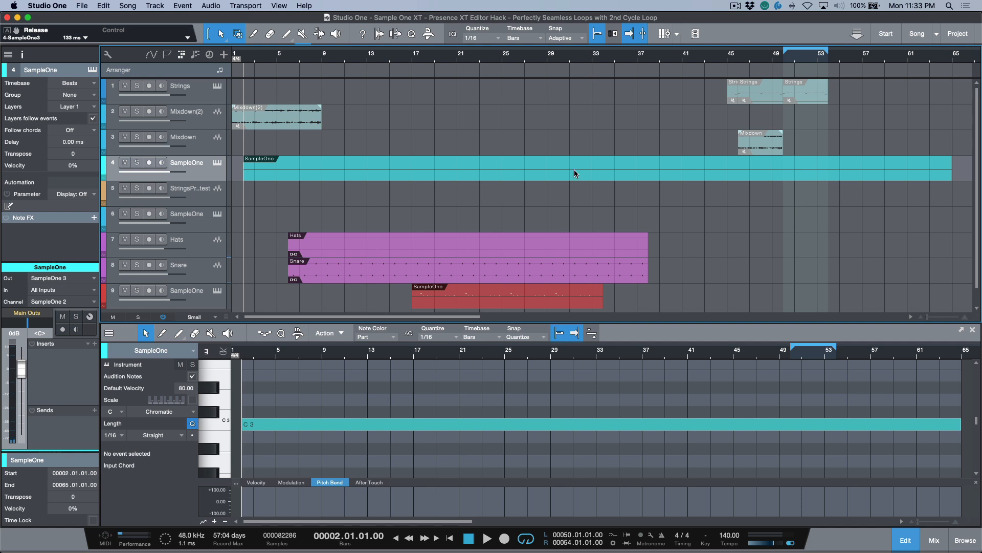
mouse_move(576, 178)
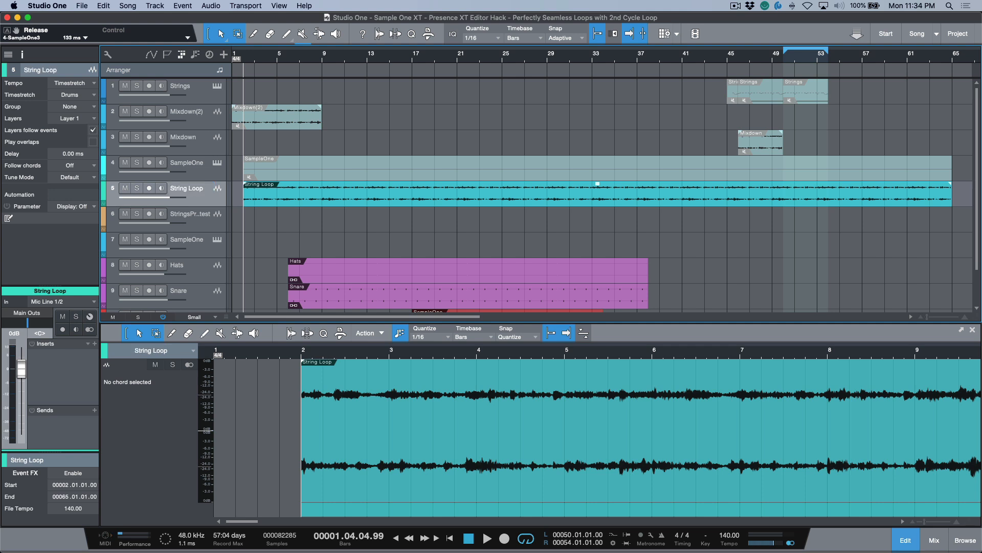
mouse_move(331, 144)
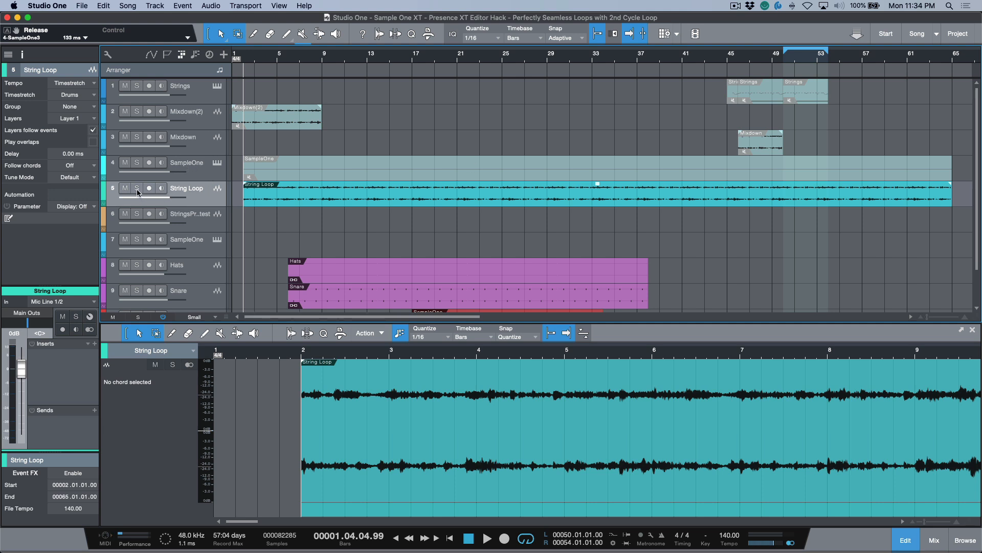
- Listen to the rendered String Loop track on its own
left_click(487, 537)
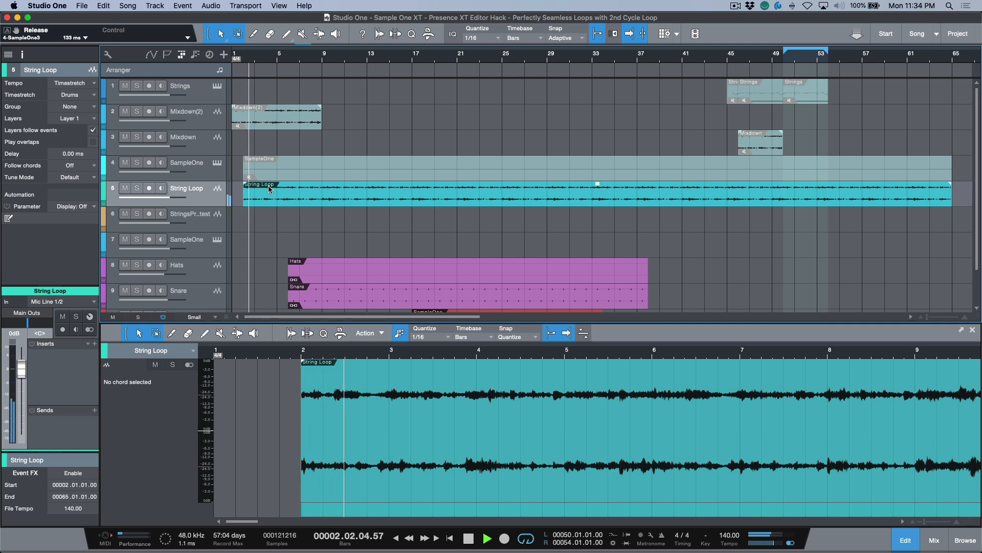